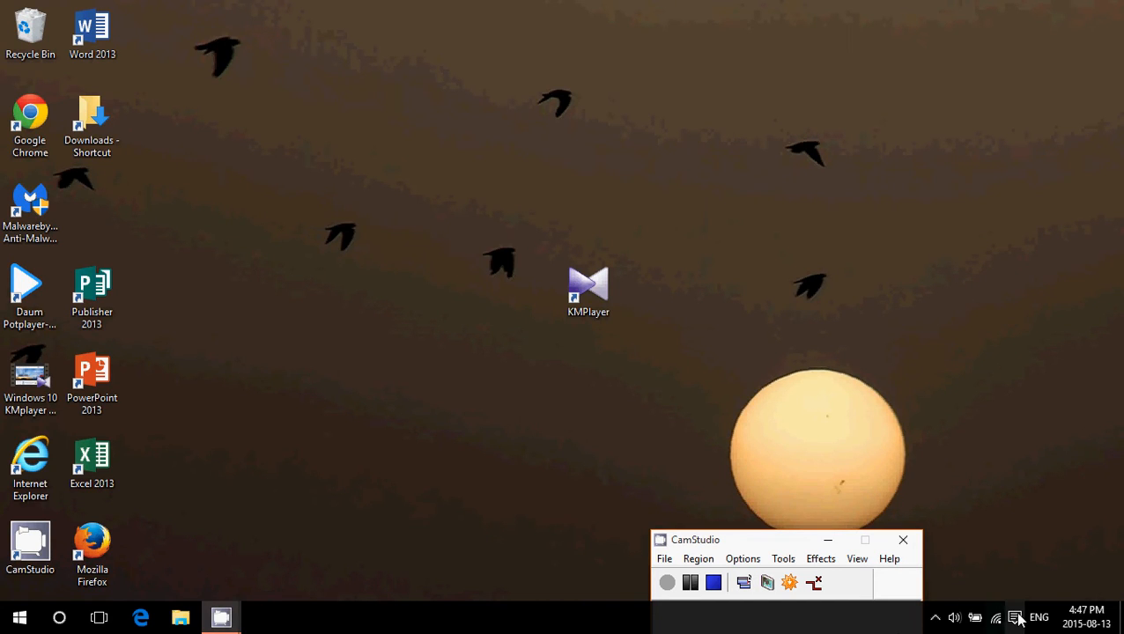
Open the Settings home page through the Action Center's All settings tile.
{"action": "left_click", "coordinate": [1015, 617]}
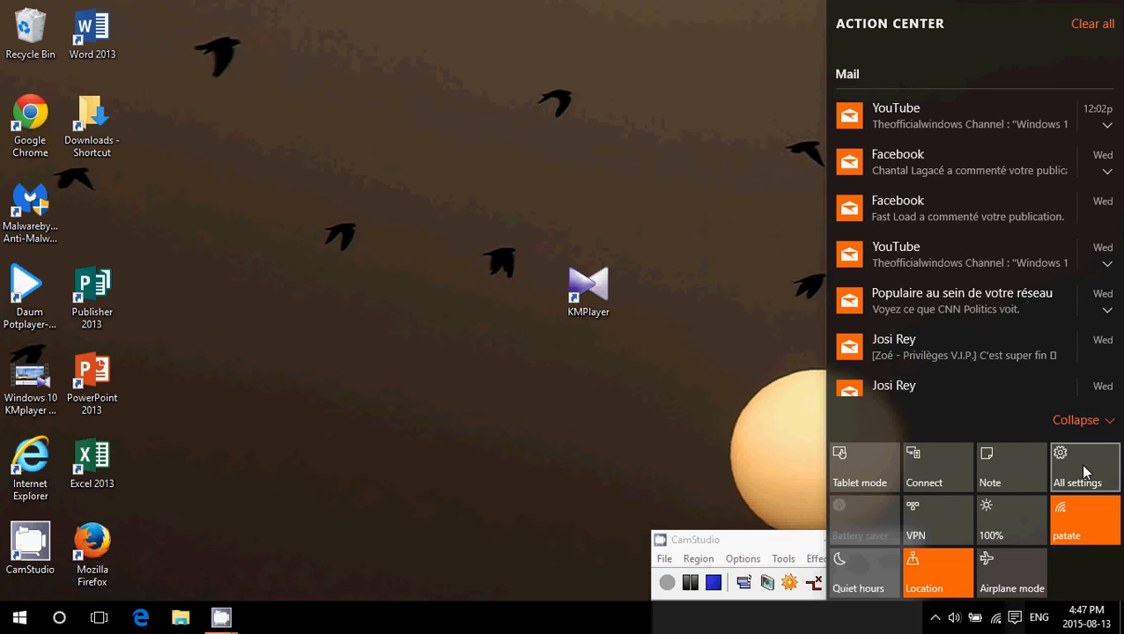
{"action": "left_click", "coordinate": [1077, 467]}
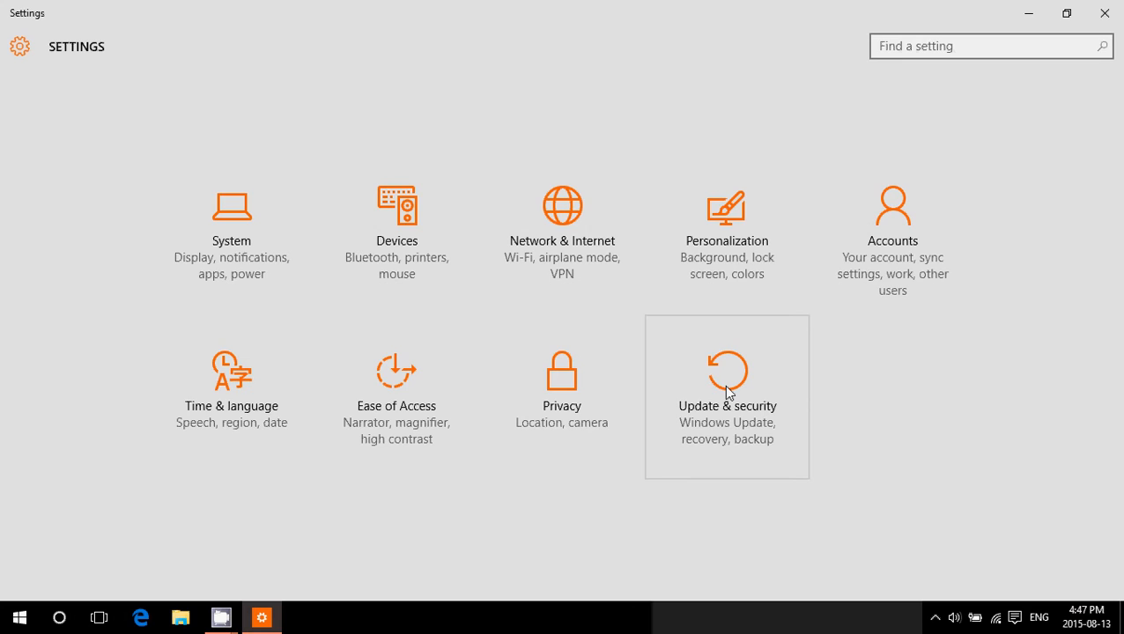
Go to Update & security and open Windows Update Advanced options.
{"action": "left_click", "coordinate": [727, 397]}
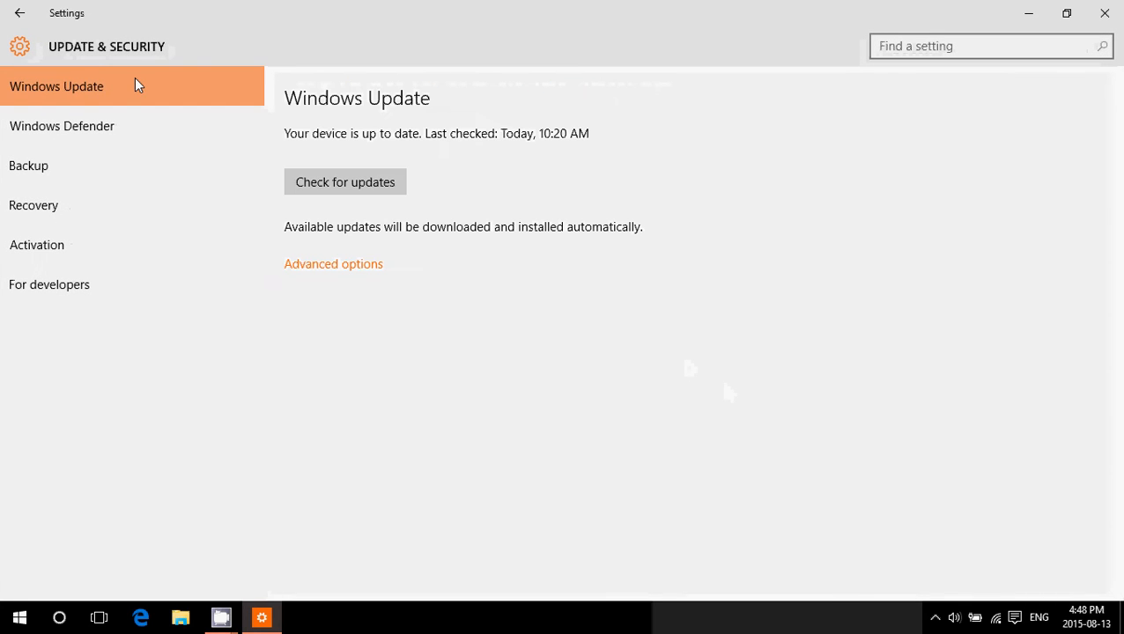
{"action": "mouse_move", "coordinate": [333, 265]}
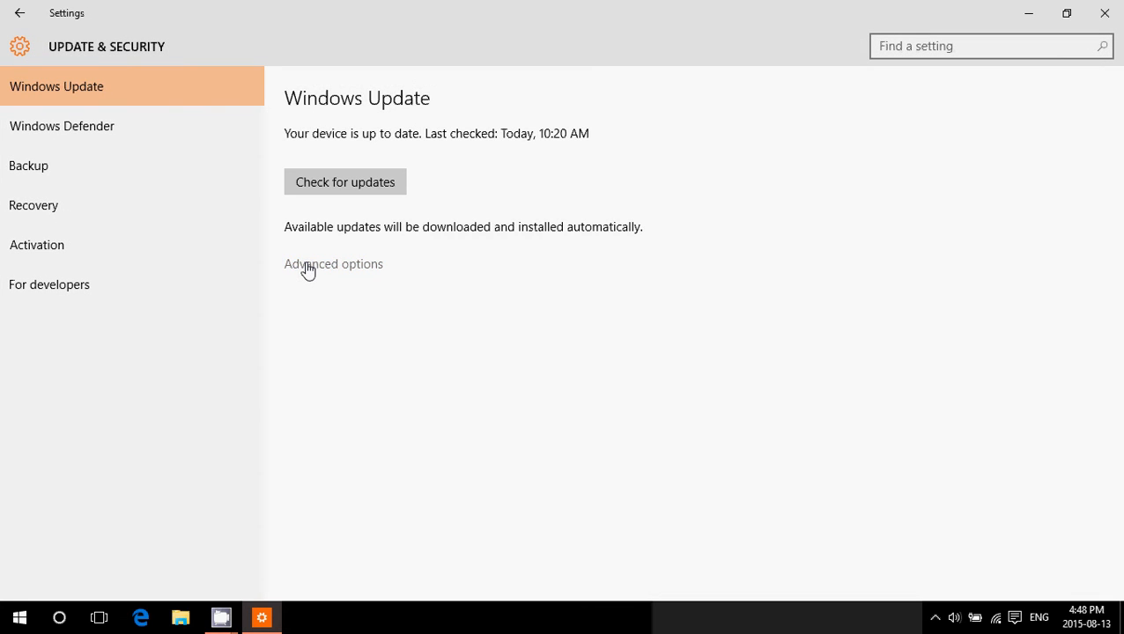
{"action": "left_click", "coordinate": [334, 264]}
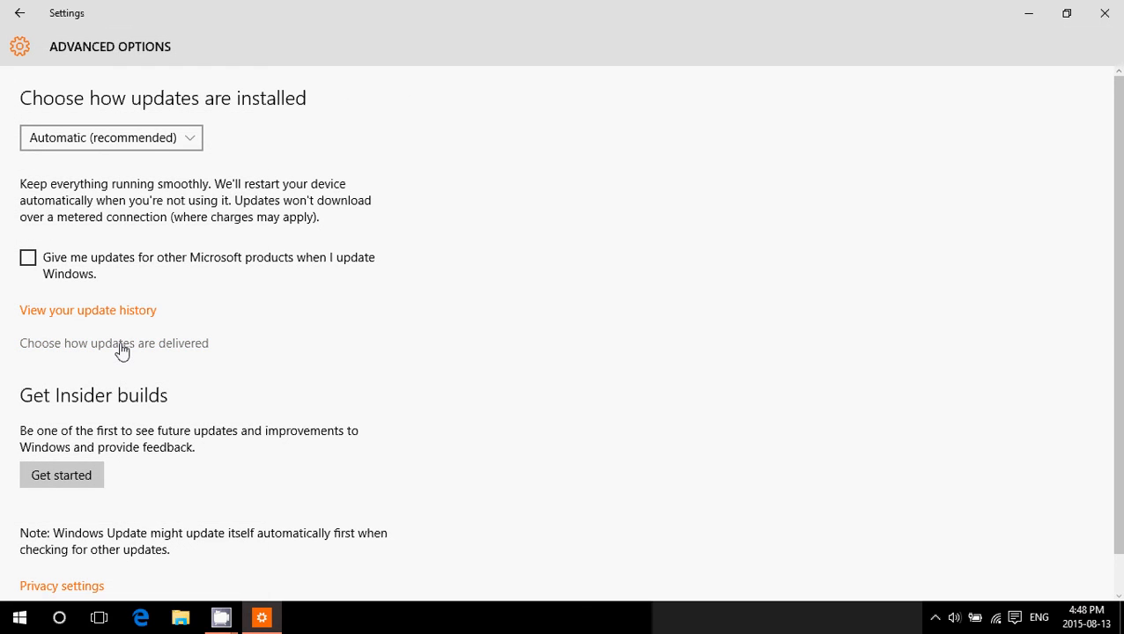
Open the 'Choose how updates are delivered' page from Advanced options.
{"action": "left_click", "coordinate": [114, 343]}
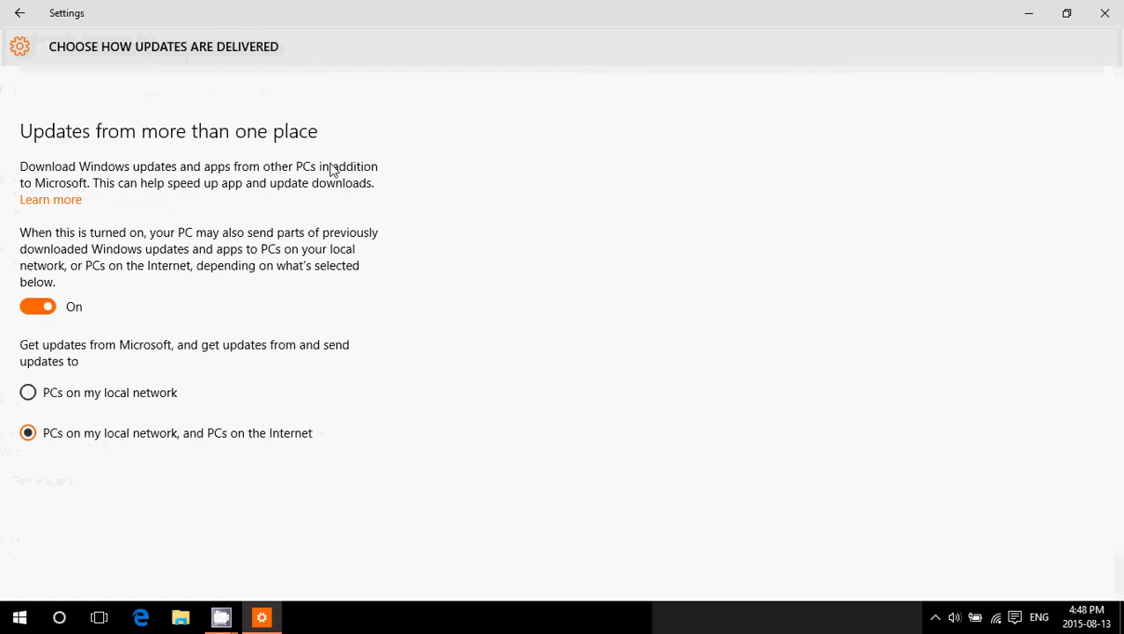
{"action": "mouse_move", "coordinate": [209, 339]}
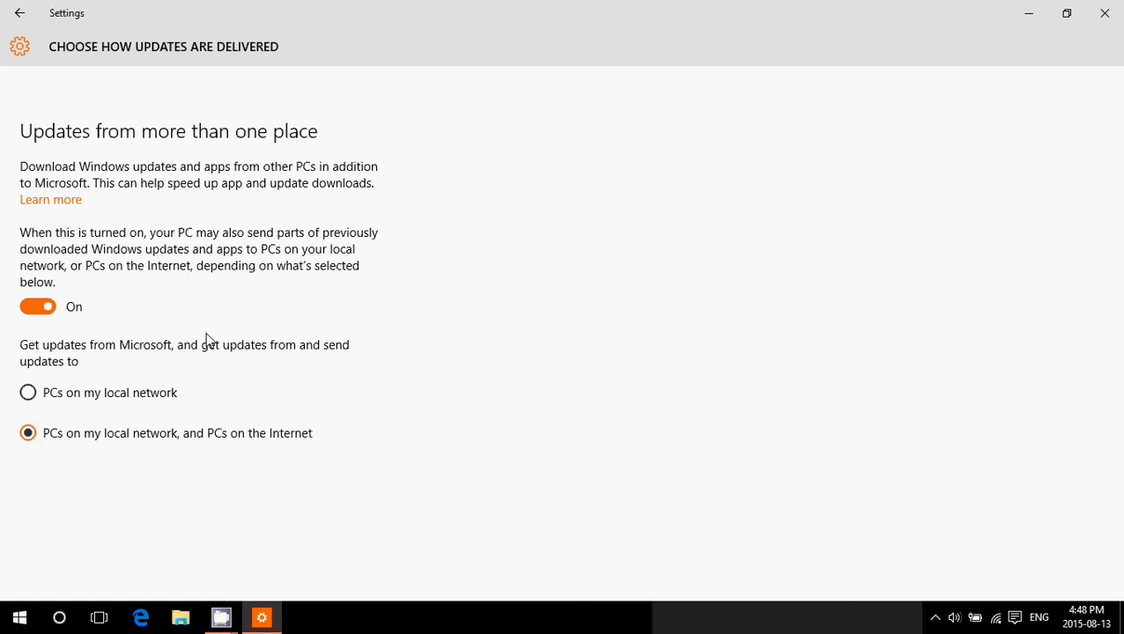
{"action": "mouse_move", "coordinate": [212, 342]}
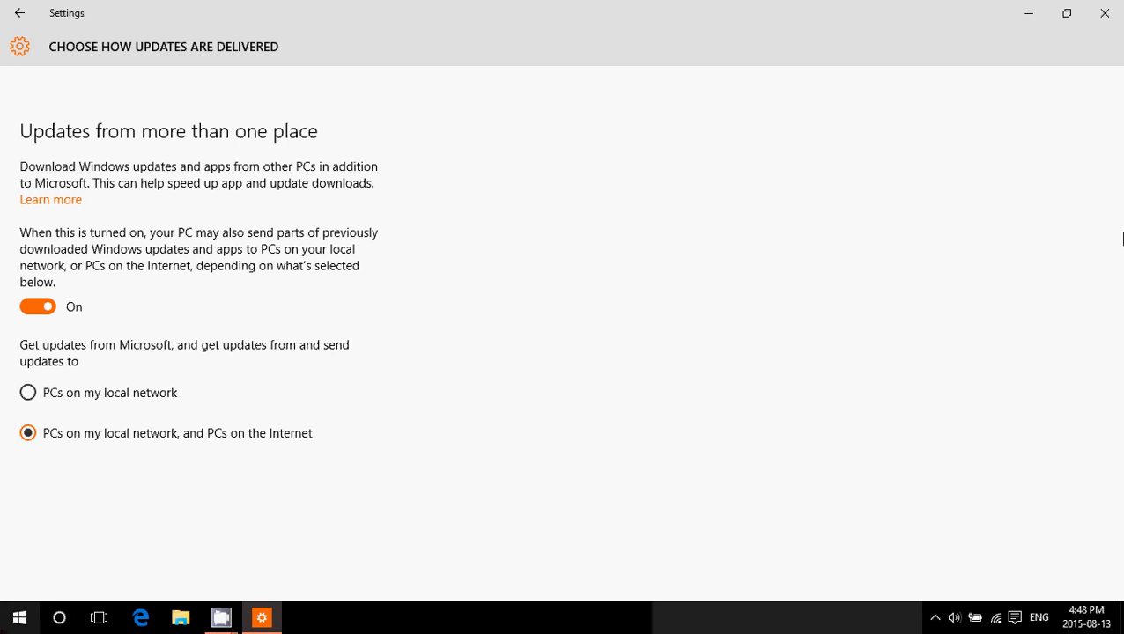
{"action": "mouse_move", "coordinate": [748, 230]}
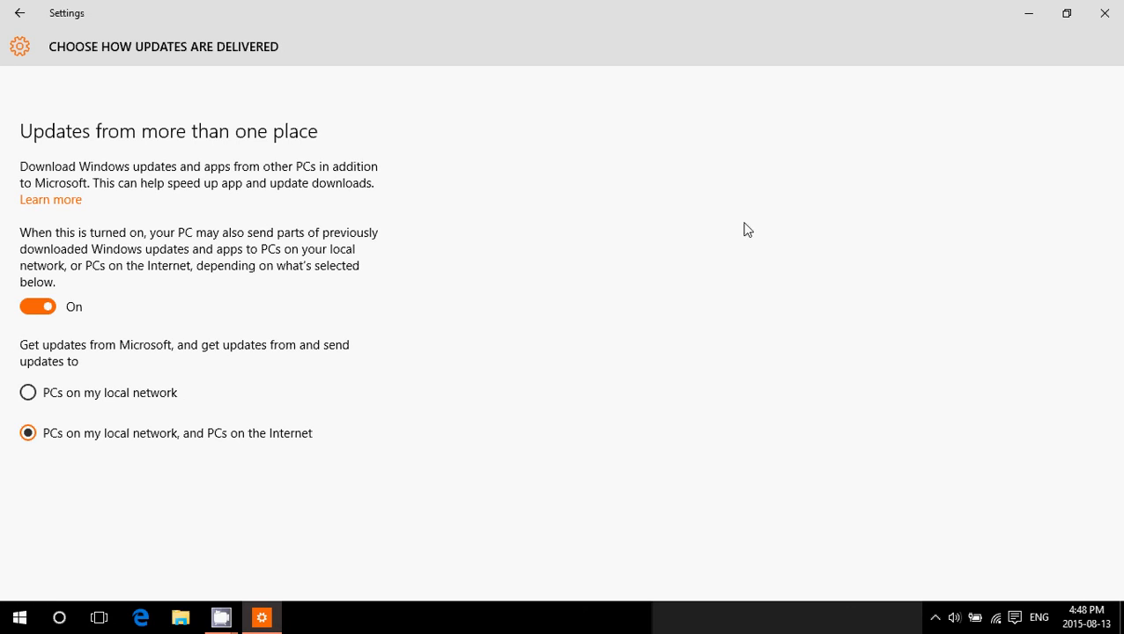
Switch 'Updates from more than one place' Off.
{"action": "left_click", "coordinate": [38, 306]}
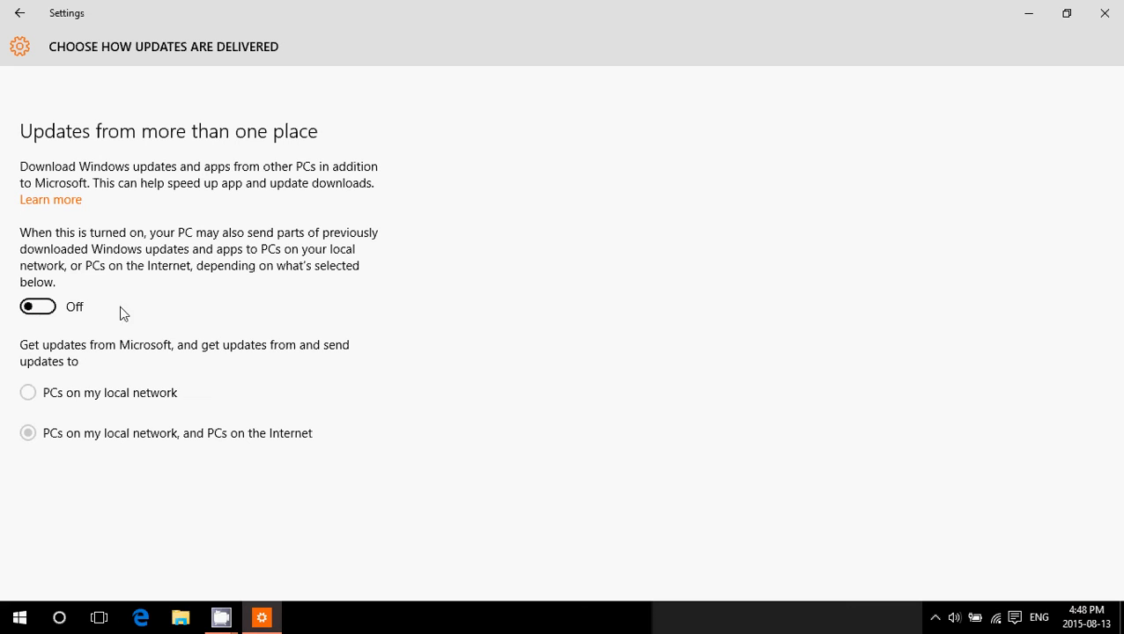
{"action": "mouse_move", "coordinate": [223, 316]}
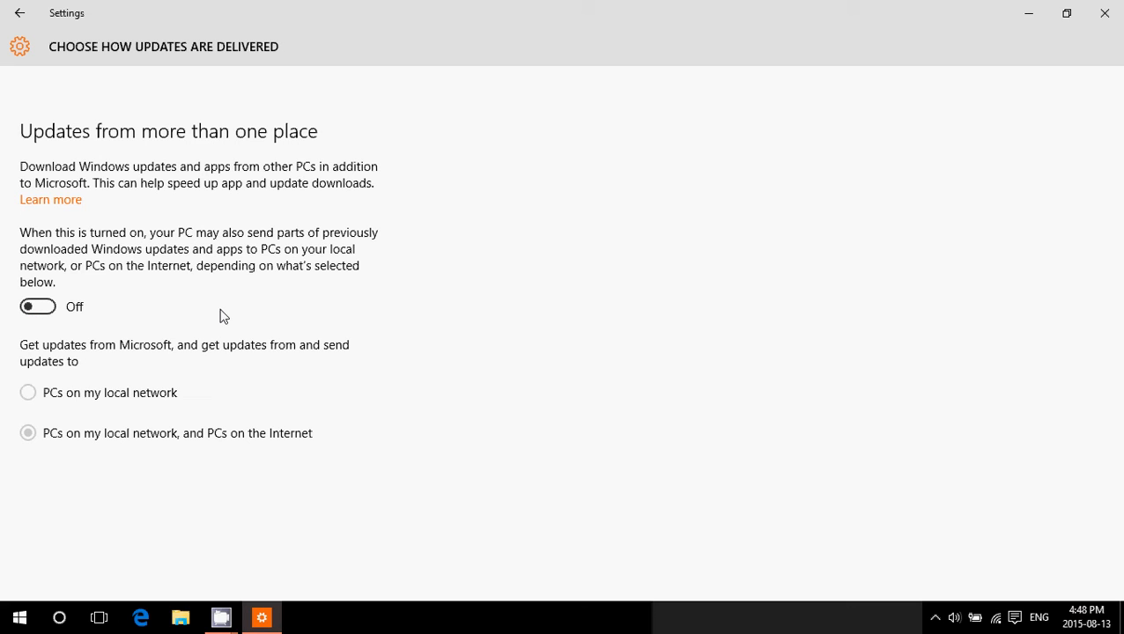
{"action": "mouse_move", "coordinate": [3, 306]}
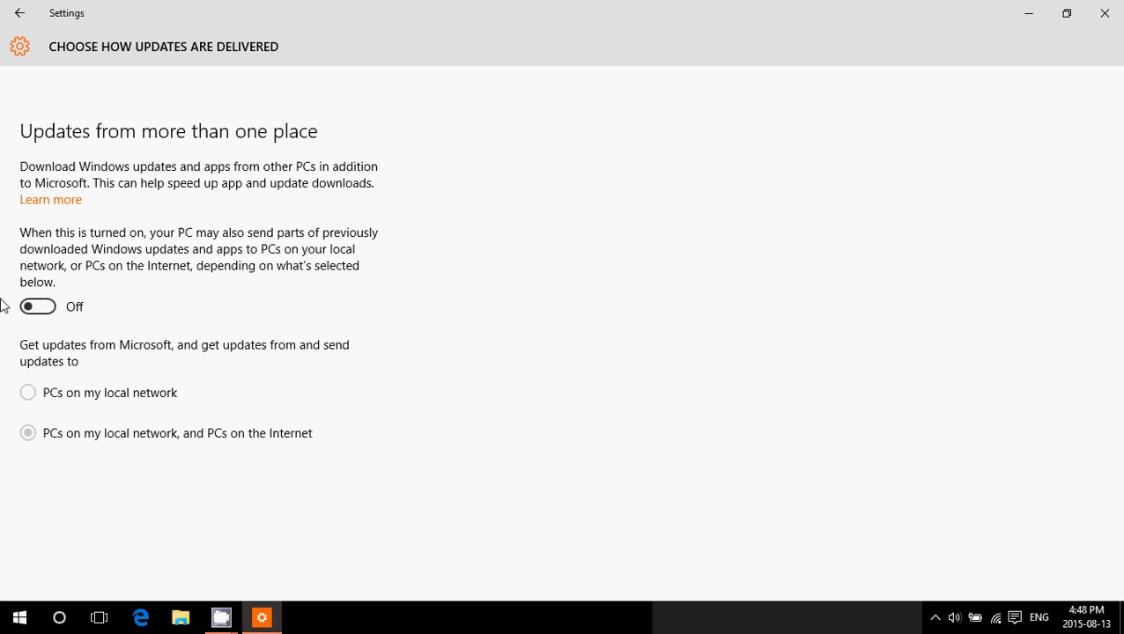
Turn update sharing back On and select 'PCs on my local network'.
{"action": "left_click", "coordinate": [37, 307]}
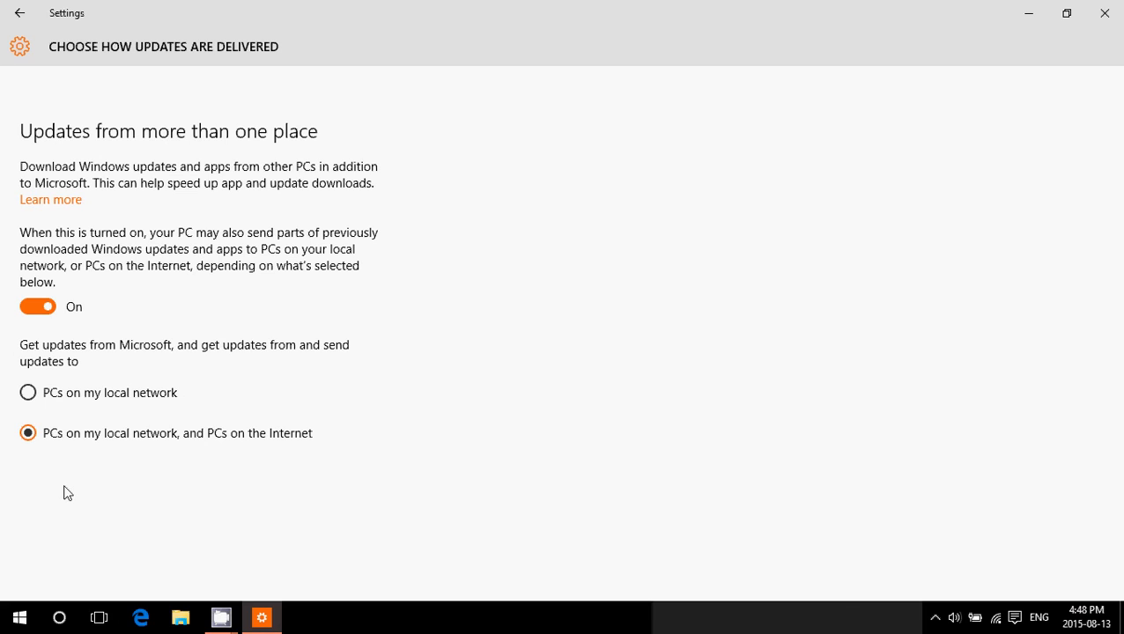
{"action": "mouse_move", "coordinate": [150, 447]}
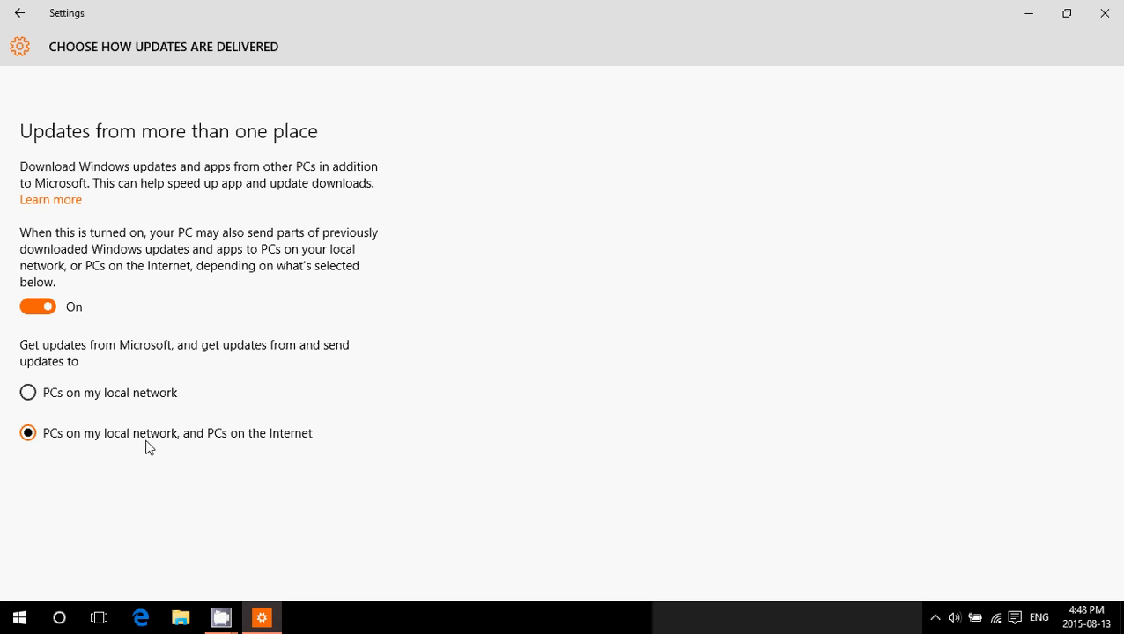
{"action": "mouse_move", "coordinate": [305, 453]}
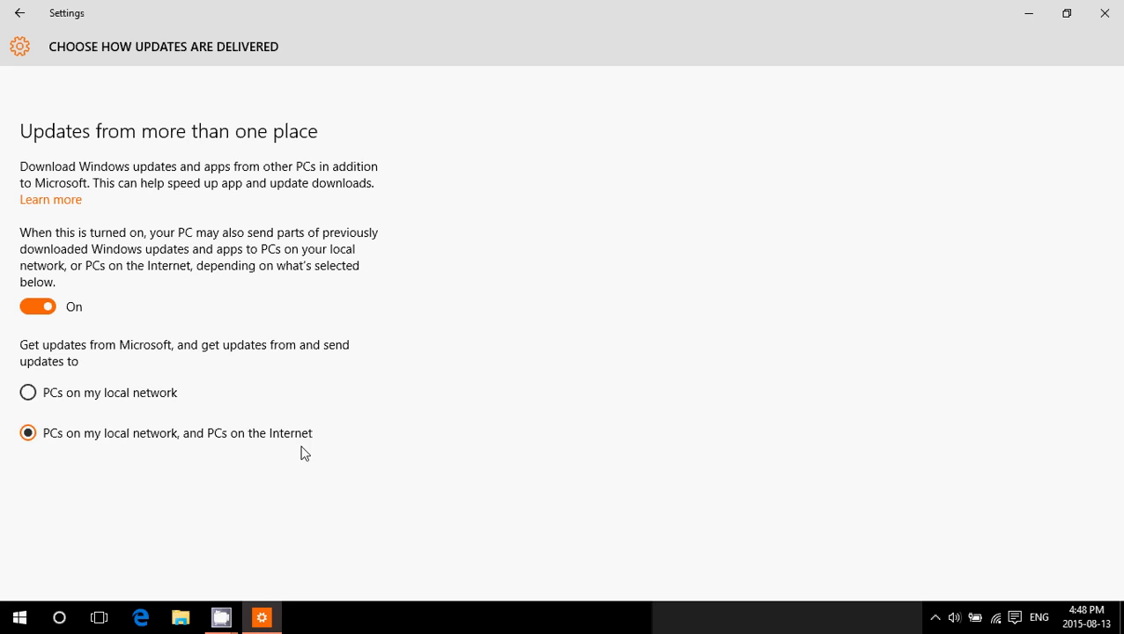
{"action": "left_click", "coordinate": [27, 393]}
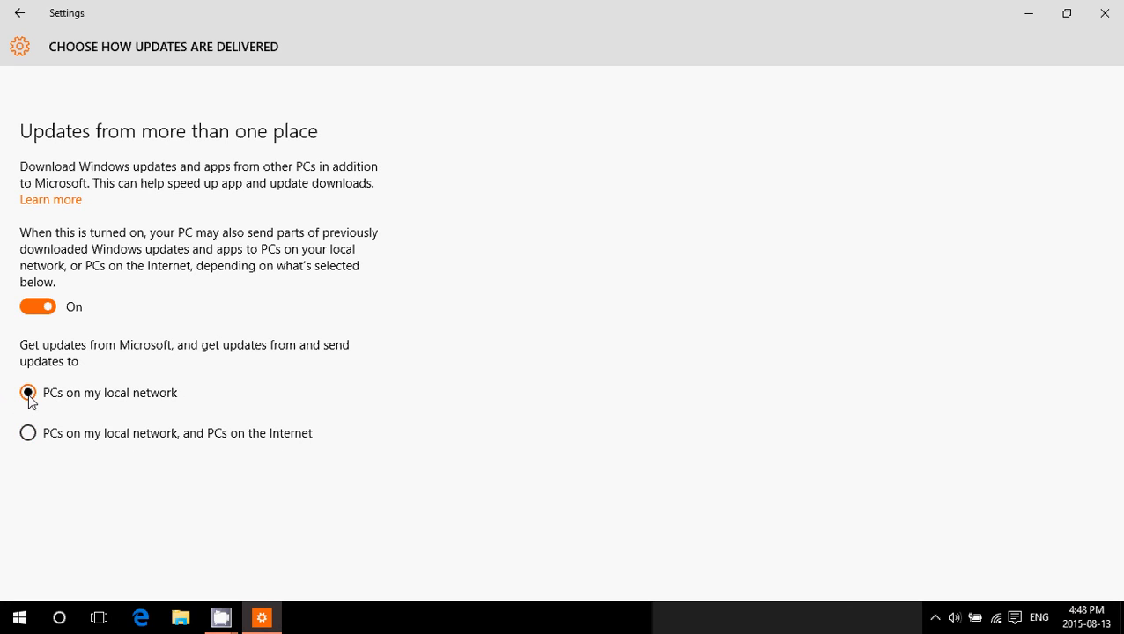
{"action": "mouse_move", "coordinate": [200, 402]}
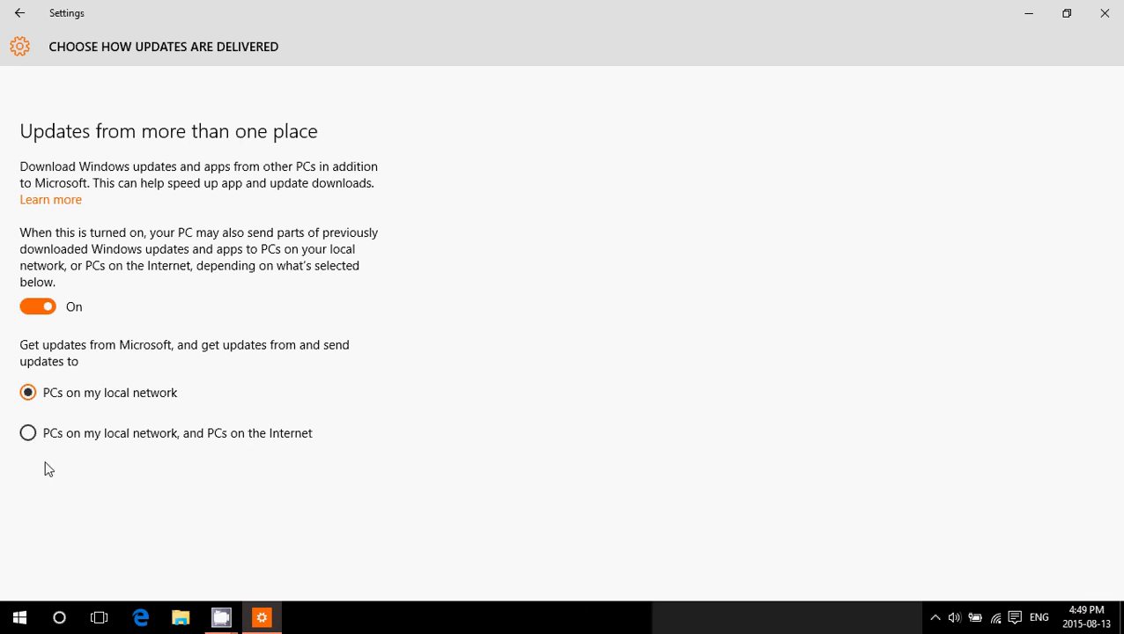
Select 'PCs on my local network, and PCs on the Internet'.
{"action": "left_click", "coordinate": [27, 432]}
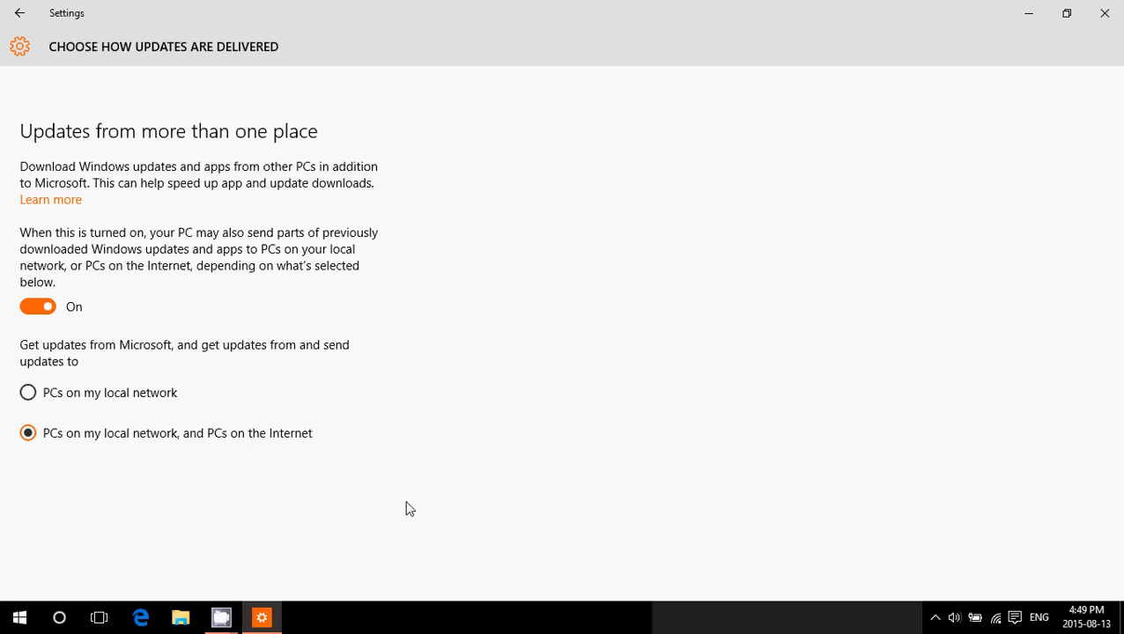
{"action": "mouse_move", "coordinate": [465, 500]}
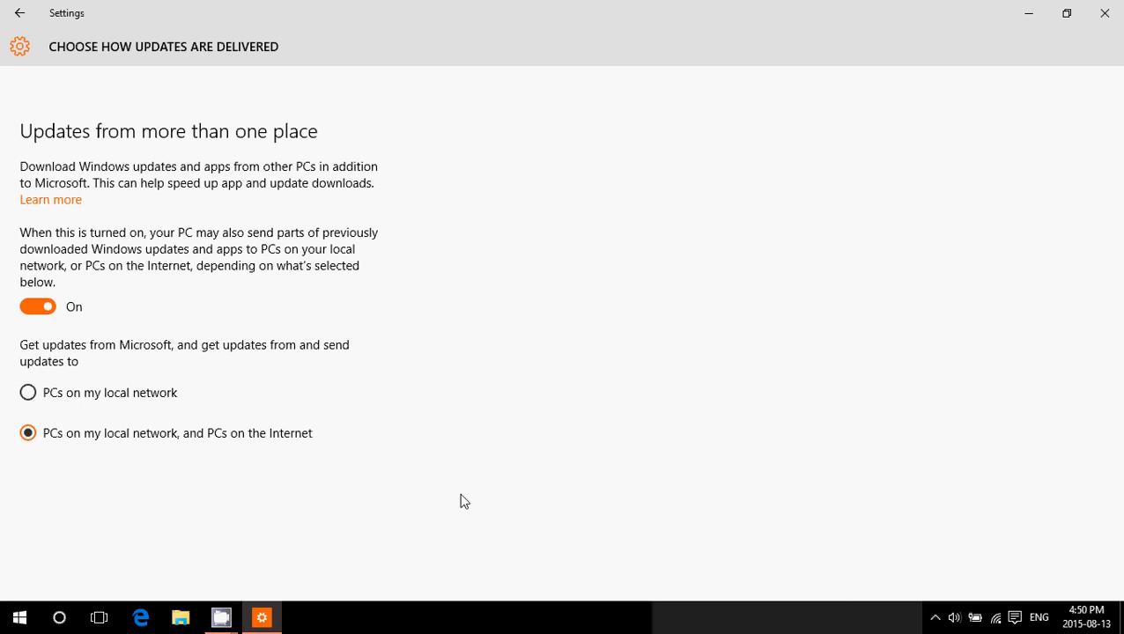
{"action": "mouse_move", "coordinate": [268, 525]}
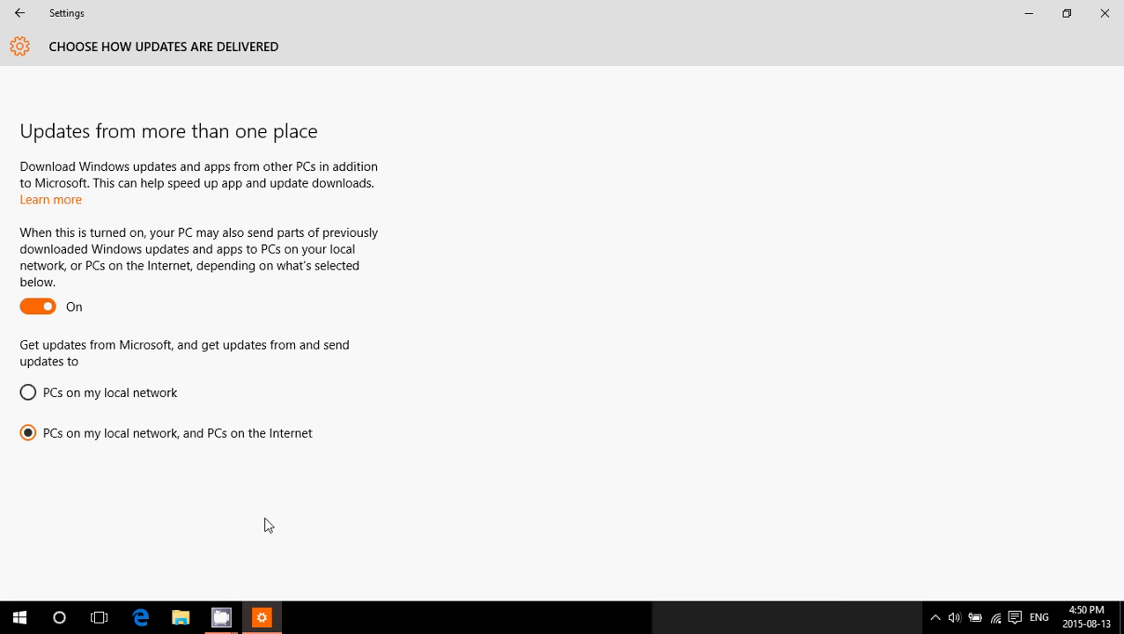
{"action": "mouse_move", "coordinate": [220, 617]}
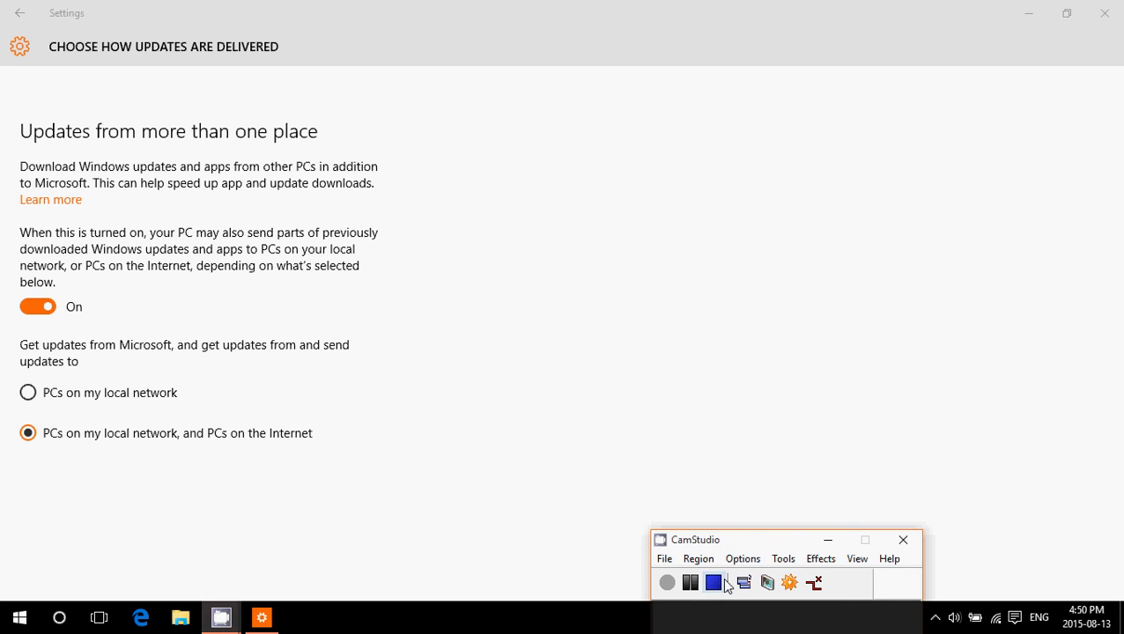
{"action": "mouse_move", "coordinate": [721, 591]}
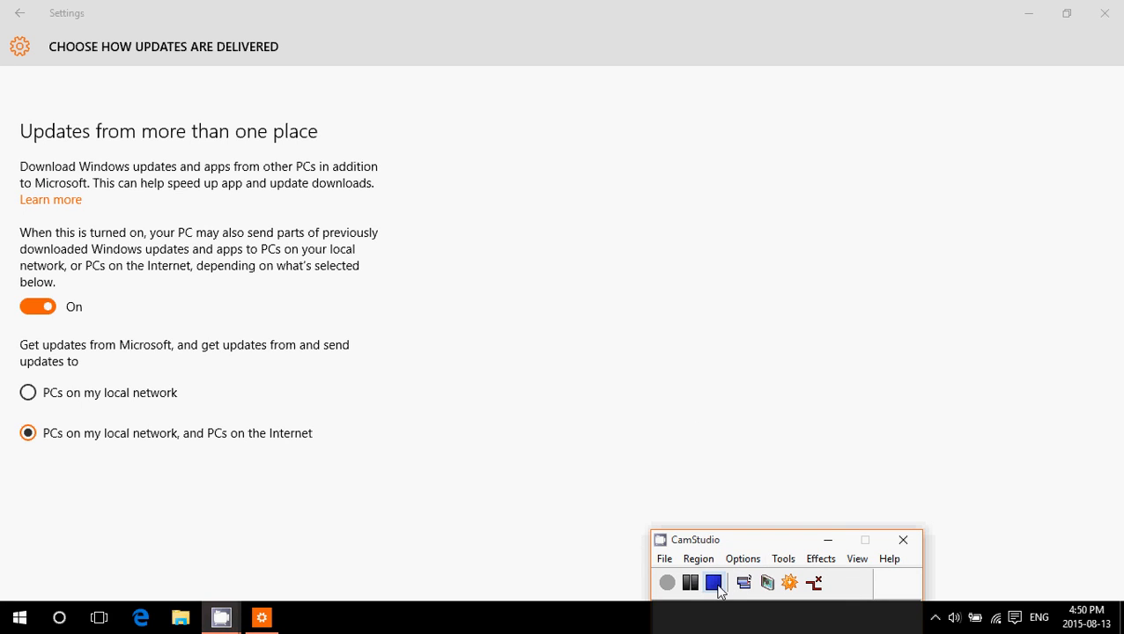